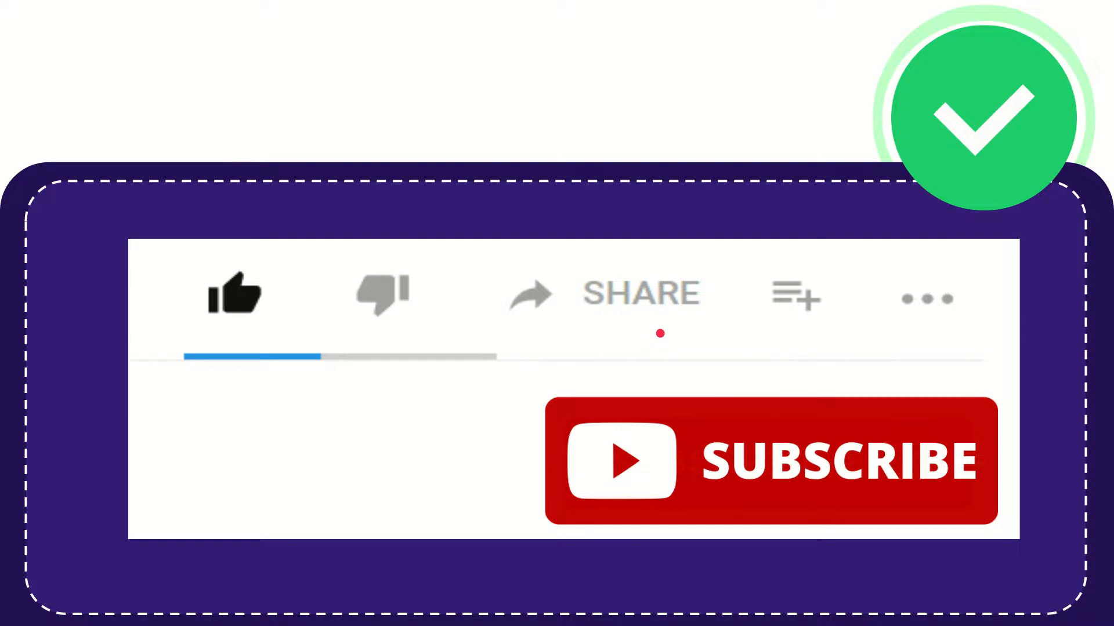
mouse_move(692, 334)
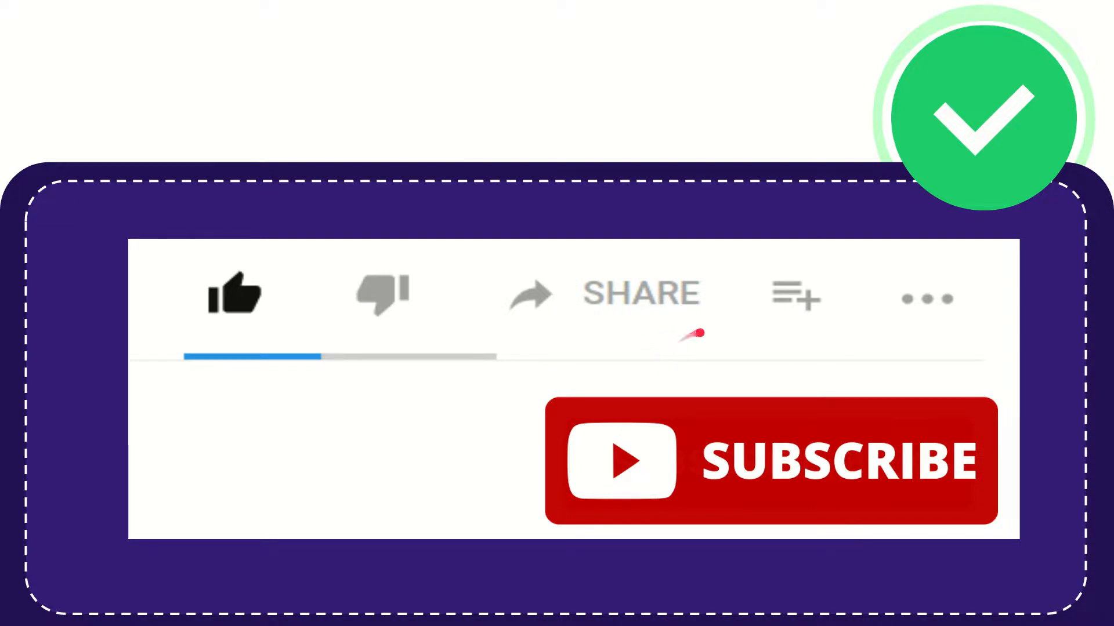